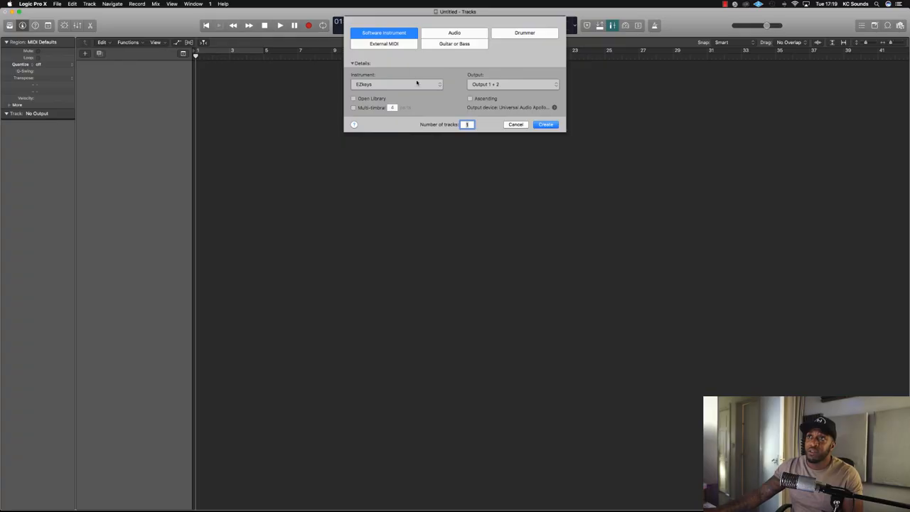
# - Create a Software Instrument track with the default instrument, giving Inst 1 and Inst 2
pyautogui.click(397, 84)
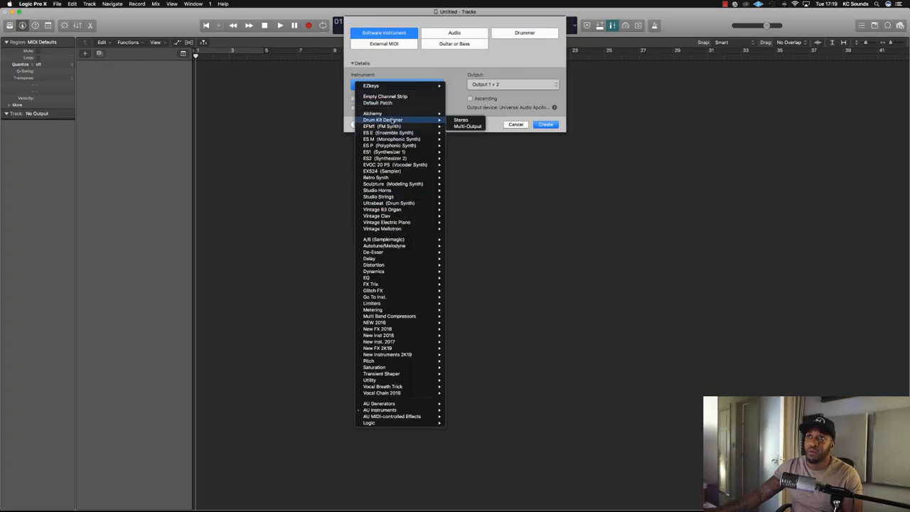
pyautogui.click(370, 85)
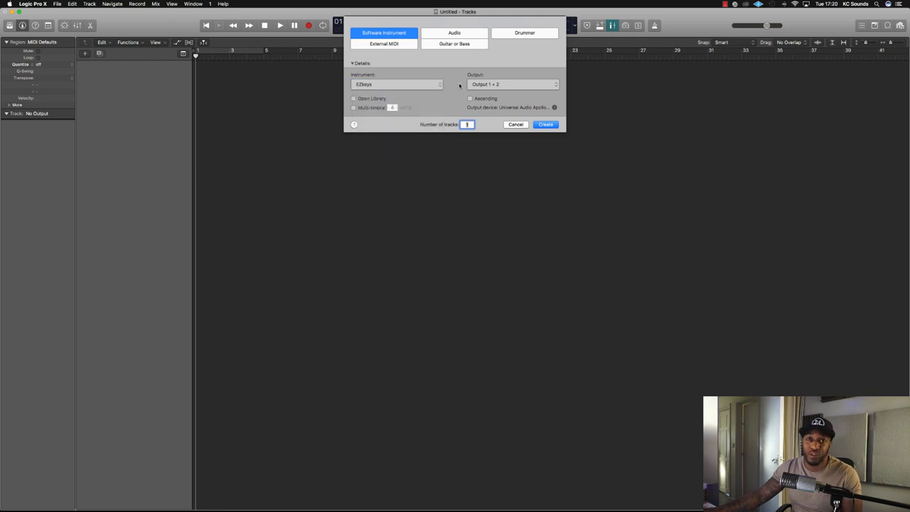
pyautogui.moveTo(504, 86)
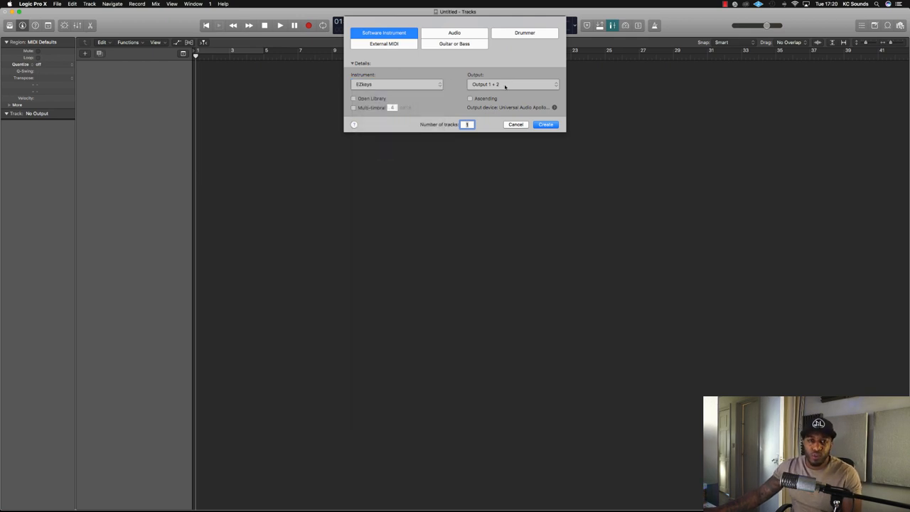
pyautogui.click(545, 124)
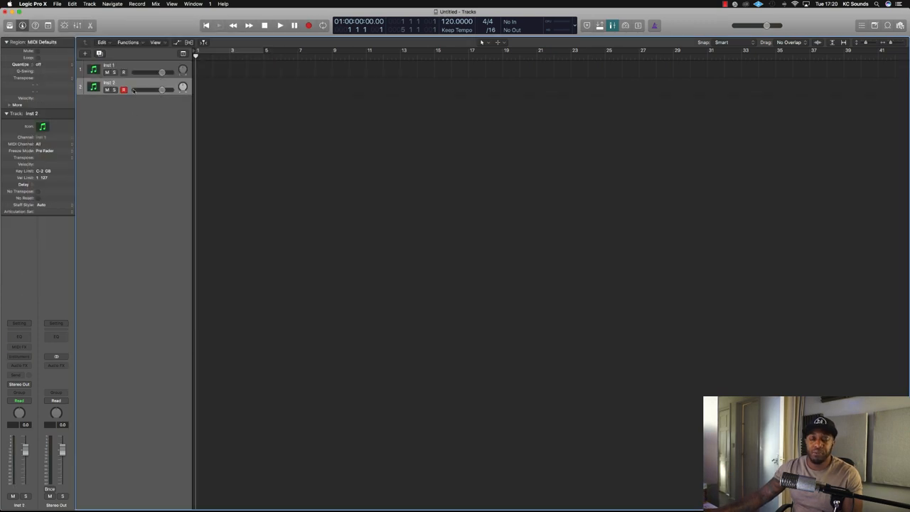
# - Load Ultrabeat (Drum Synth) in stereo into the Inst 2 instrument slot
pyautogui.click(39, 347)
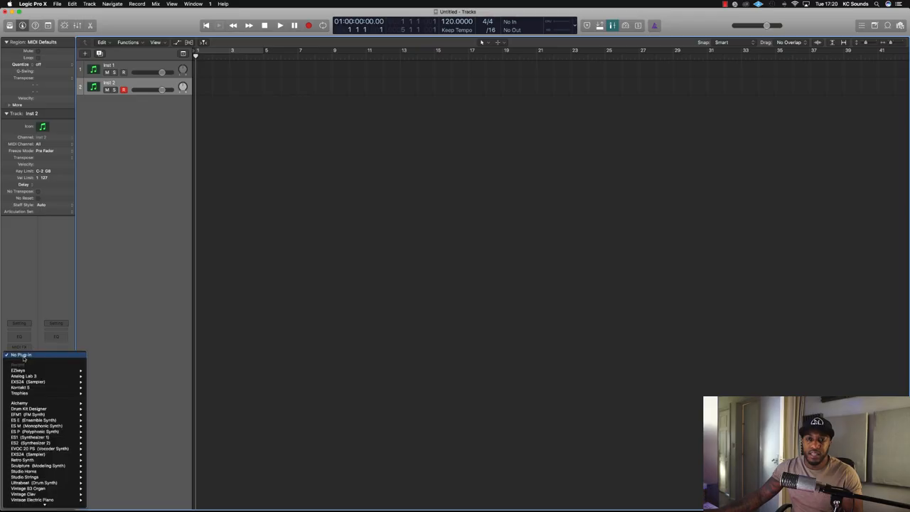
pyautogui.moveTo(39, 464)
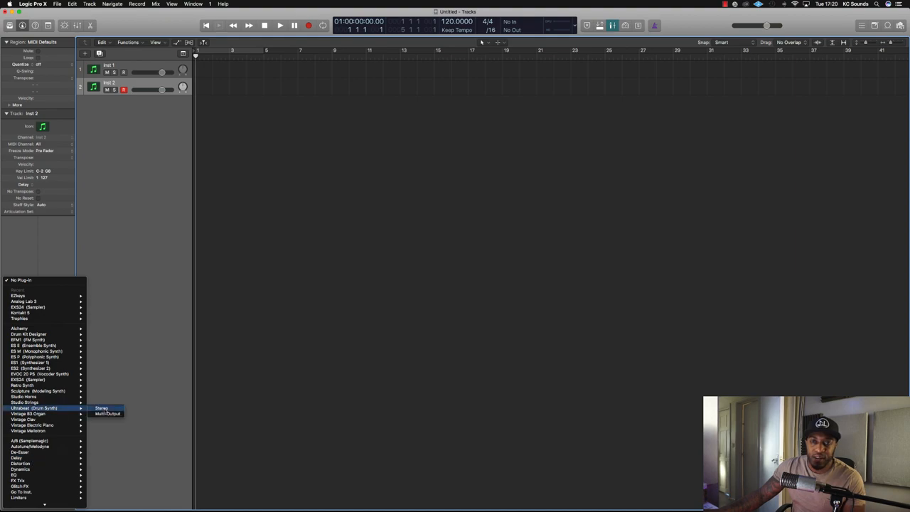
pyautogui.click(102, 407)
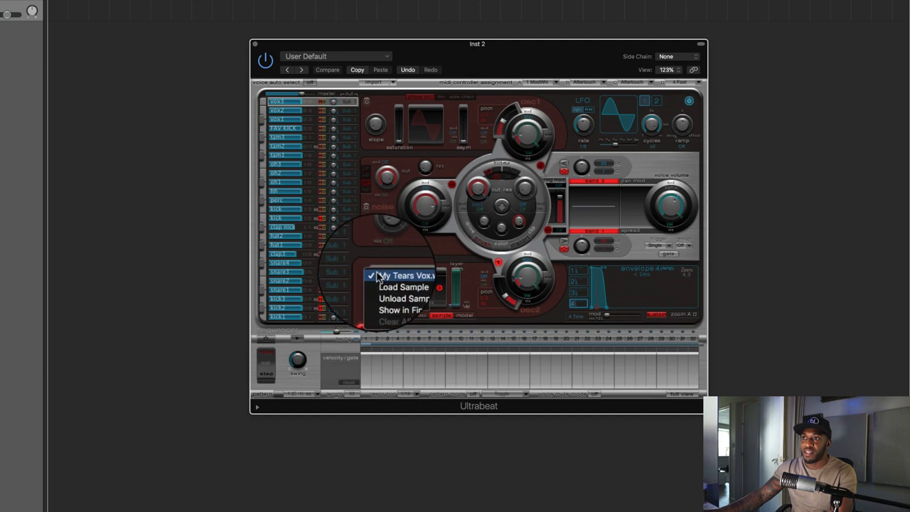
pyautogui.moveTo(404, 288)
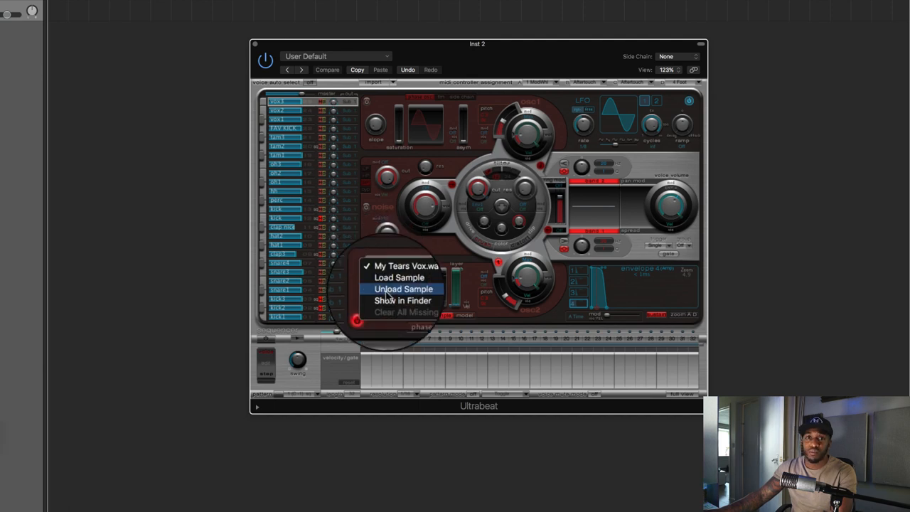
# - Unload the vox sample from the current Ultrabeat voice
pyautogui.click(334, 56)
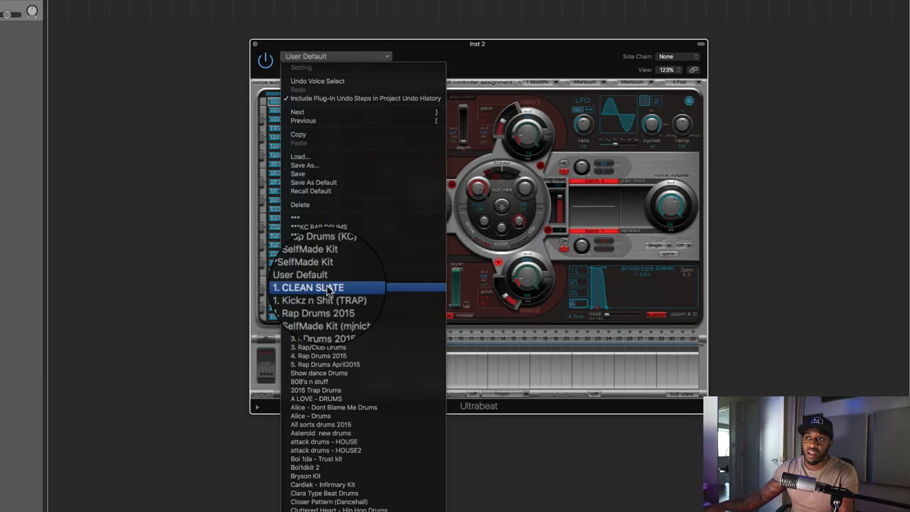
# - Load the 1. CLEAN SLATE kit so every Ultrabeat voice is a blank sample slot
pyautogui.click(313, 287)
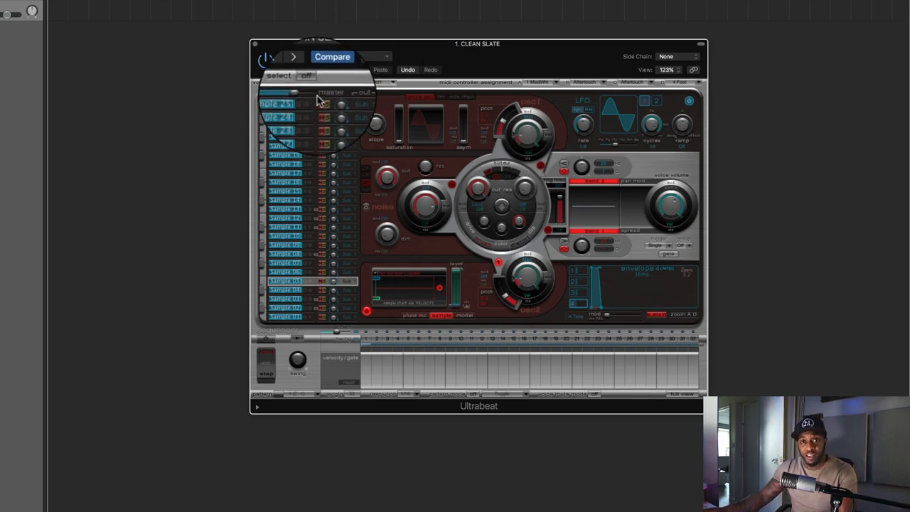
pyautogui.click(335, 56)
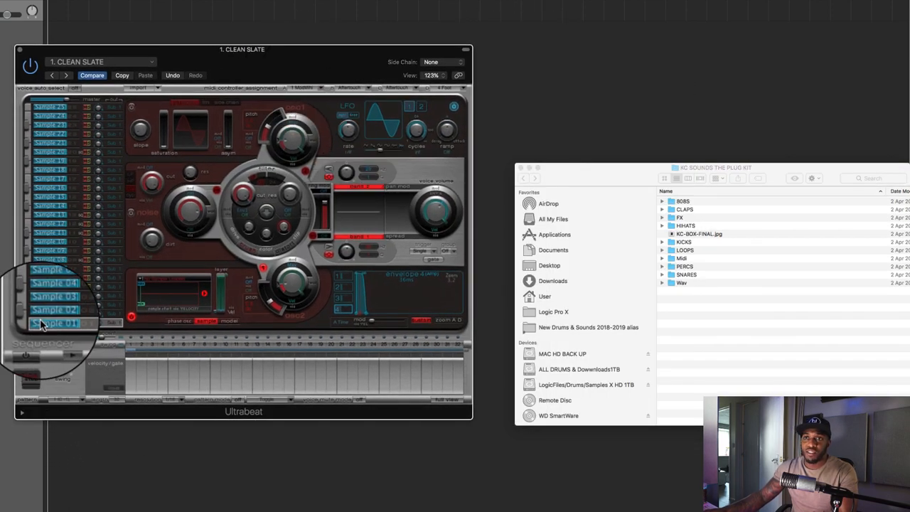
# - Rename the lowest Ultrabeat voice and enter 'Rap Drum' as the kit name
pyautogui.doubleClick(59, 324)
pyautogui.write('Kick')
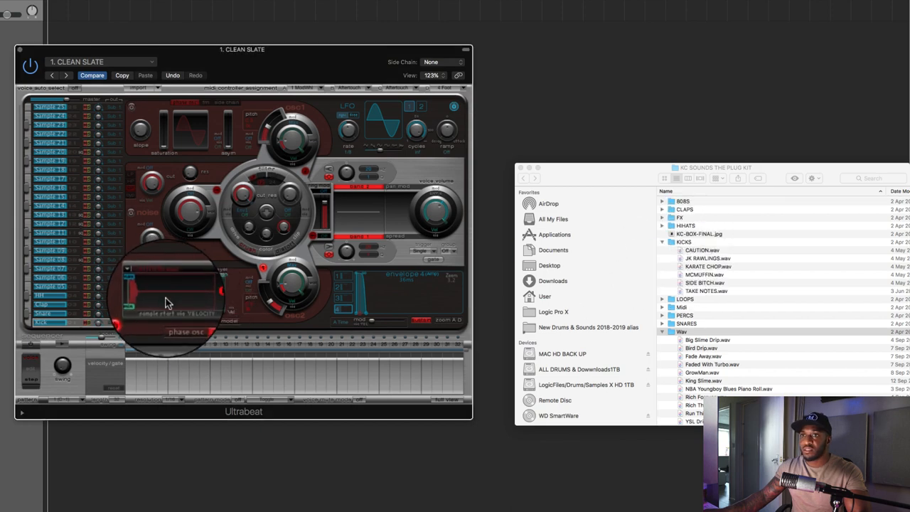
pyautogui.click(648, 320)
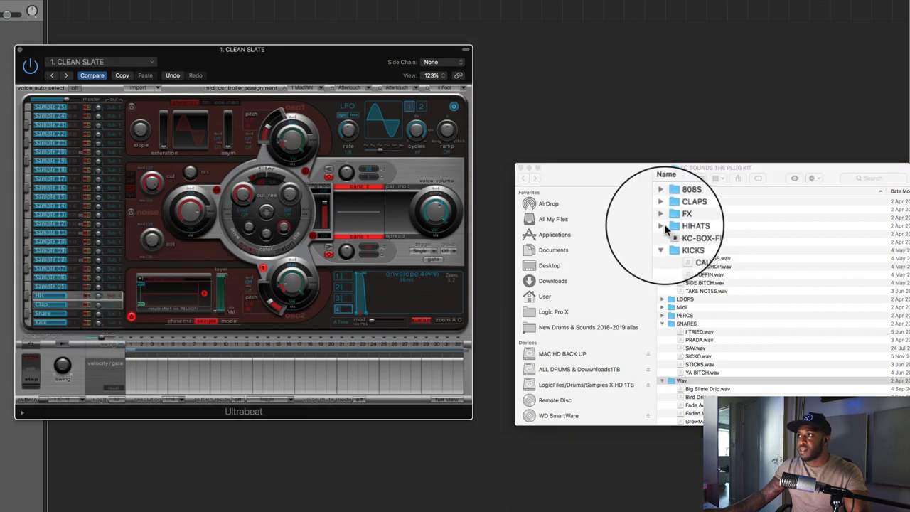
pyautogui.write('Rap Drums')
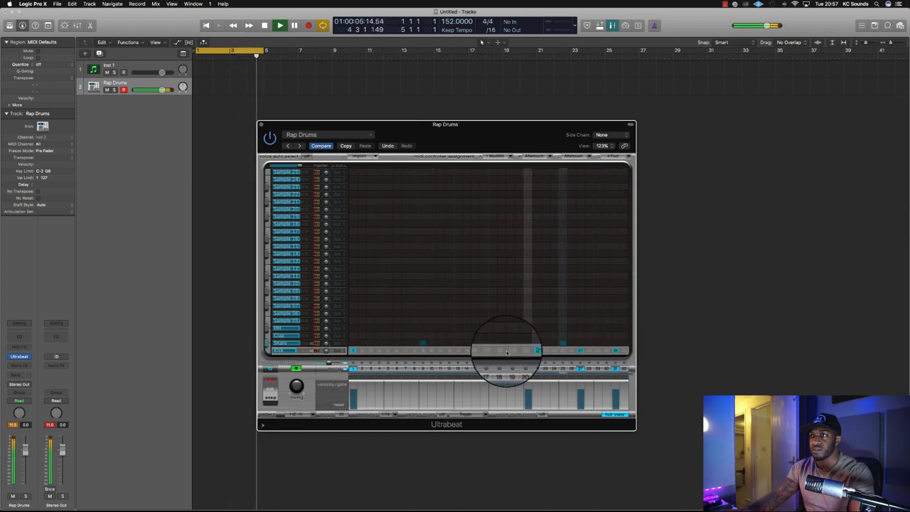
# - Stop playback of the programmed Rap Drums kick and snare beat
pyautogui.click(264, 25)
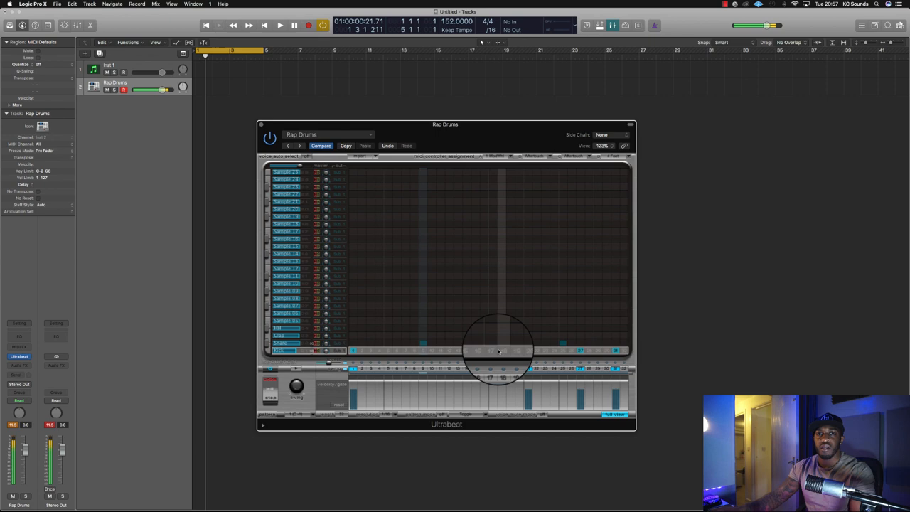
# - Bring up the context menu on the Rap Drums track in the Tracks area
pyautogui.rightClick(308, 395)
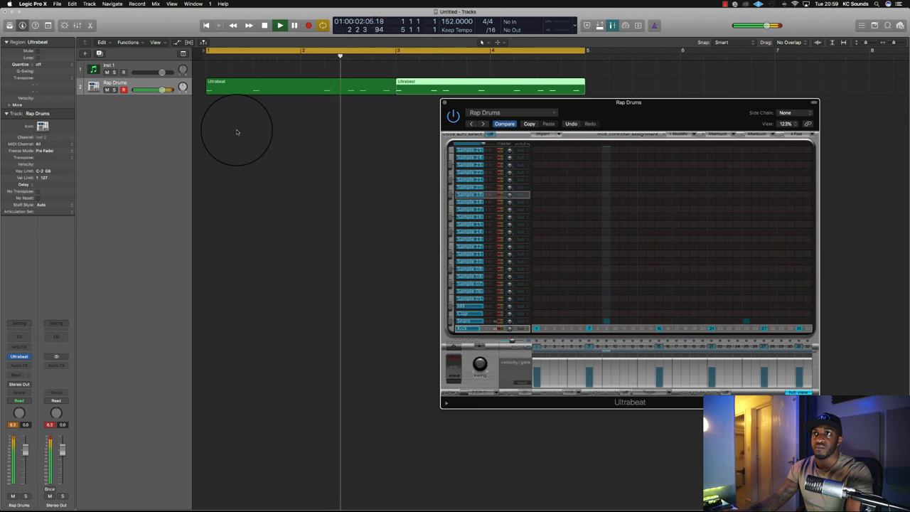
# - Stop playback and switch Ultrabeat to pattern 3 for a new beat
pyautogui.click(279, 25)
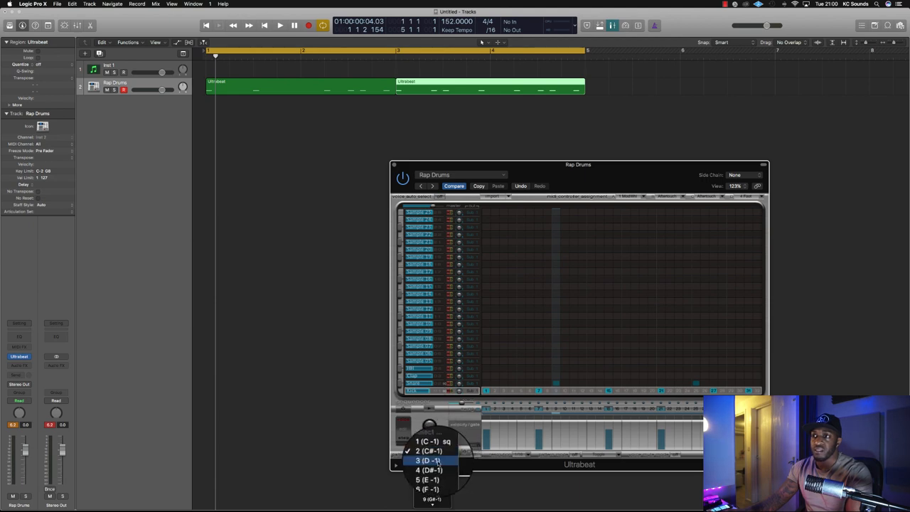
pyautogui.click(429, 460)
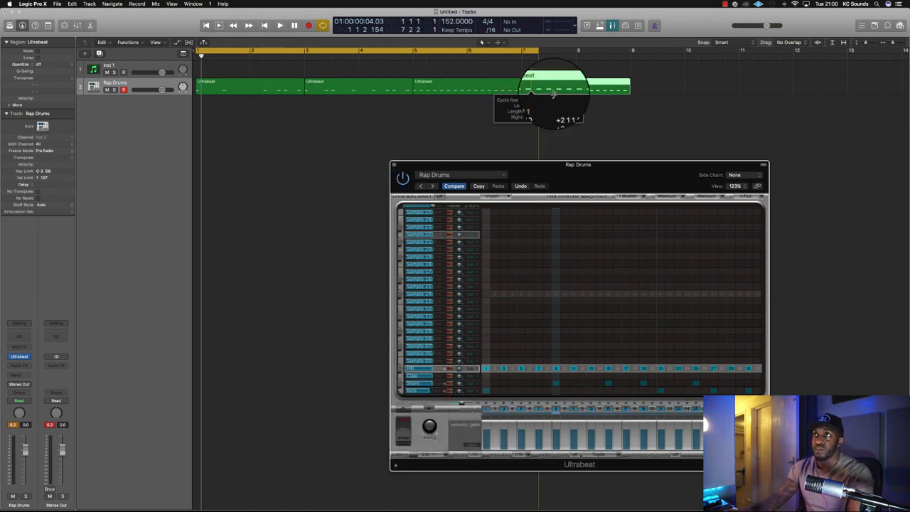
# - Stop playback and move a pattern region to start at bar 3
pyautogui.click(279, 25)
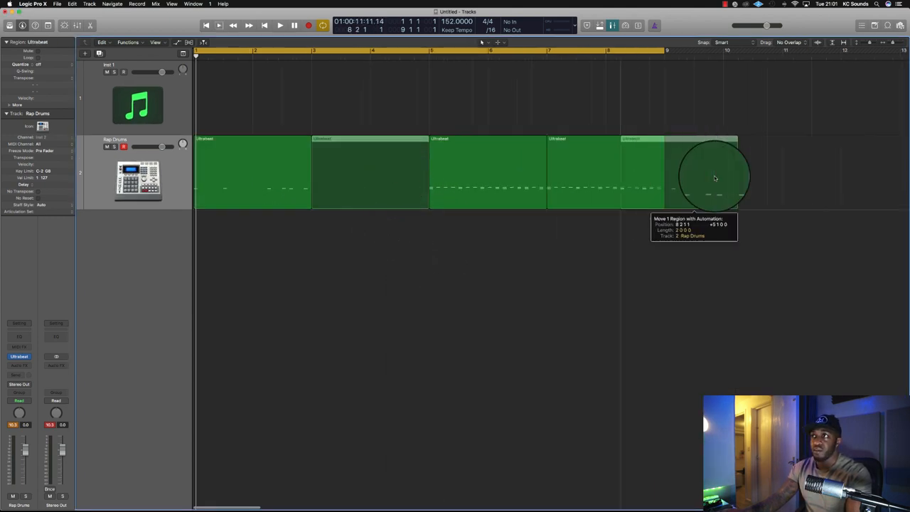
pyautogui.moveTo(714, 178); pyautogui.dragTo(403, 187)
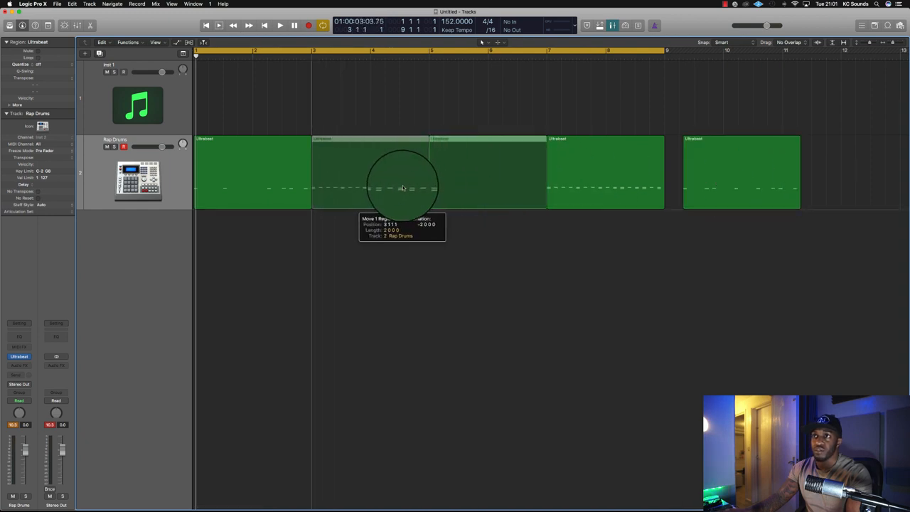